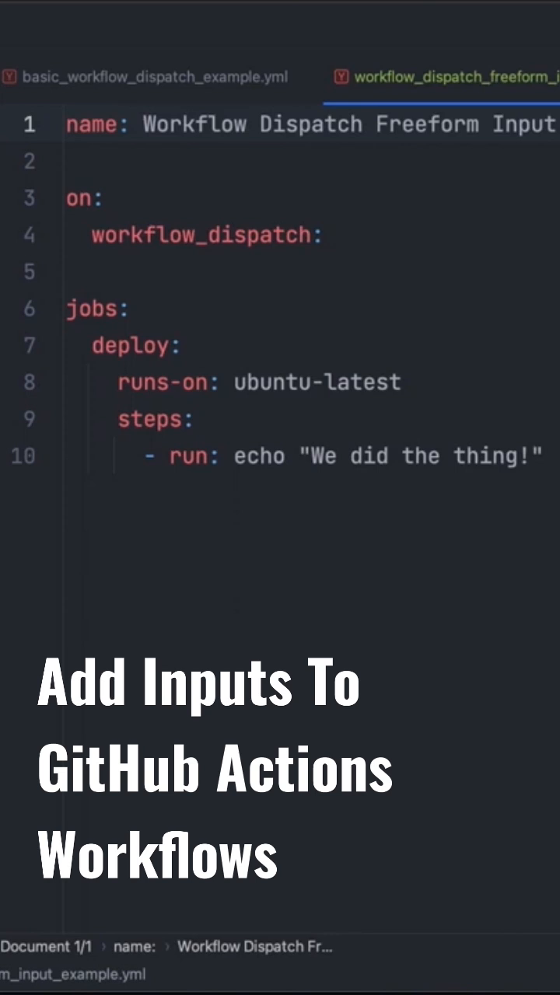
# Add an 'inputs:' key on a new line under workflow_dispatch.
pyautogui.click(340, 234)
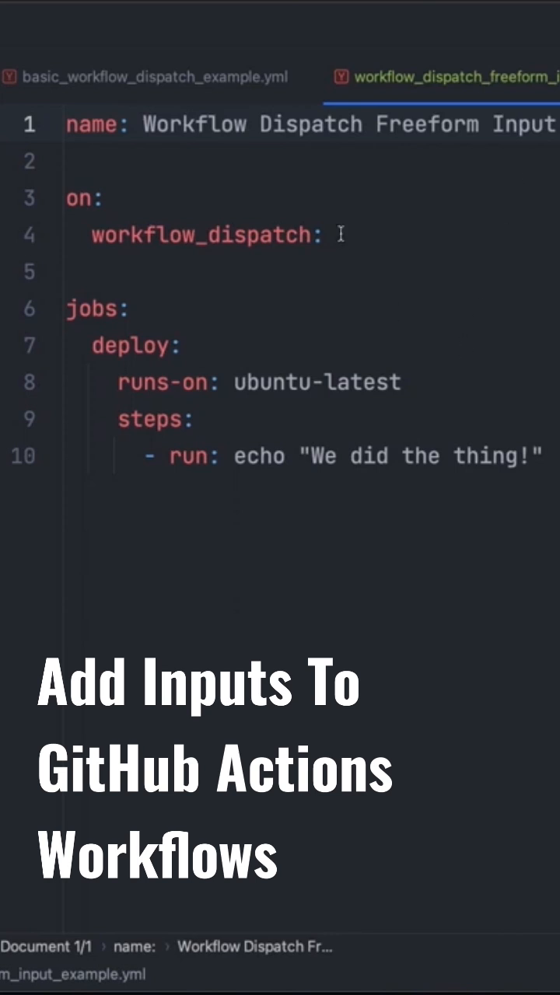
pyautogui.write('inp')
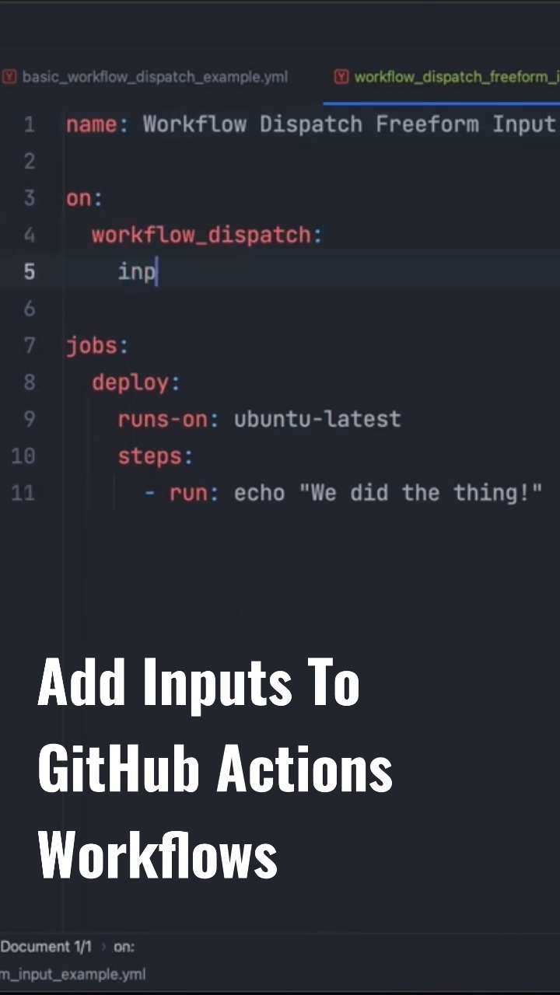
pyautogui.write('uts:')
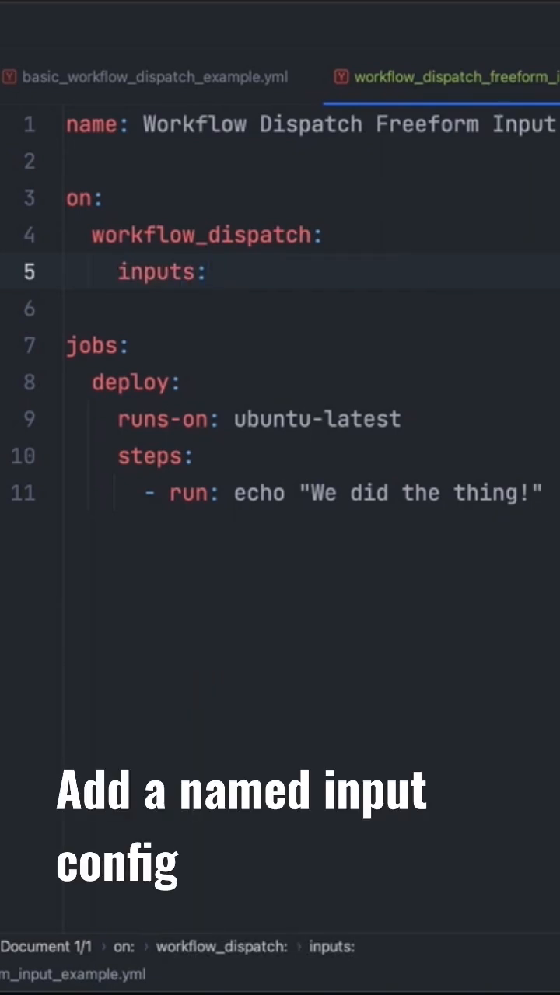
# Add a nested 'environment:' input under inputs.
pyautogui.press('Return')
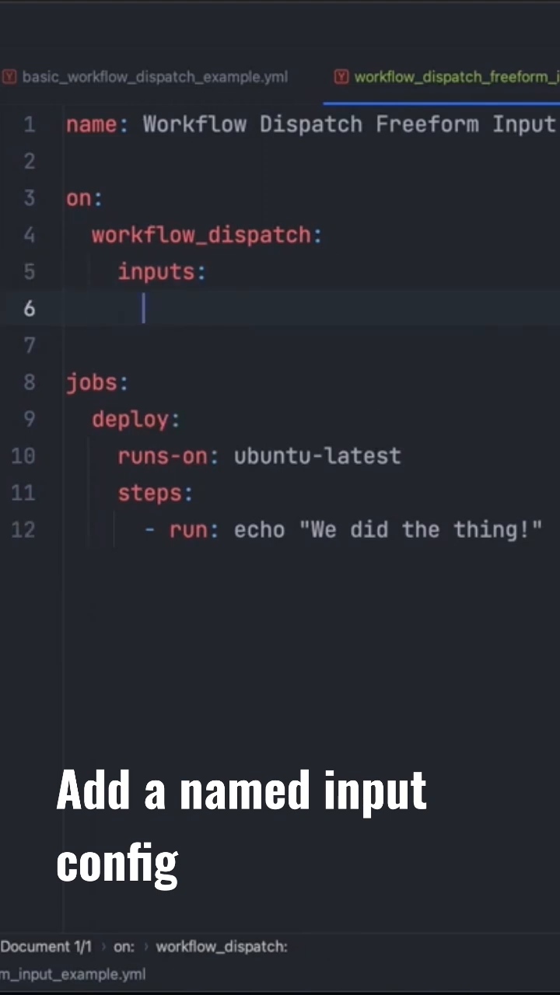
pyautogui.write('environment')
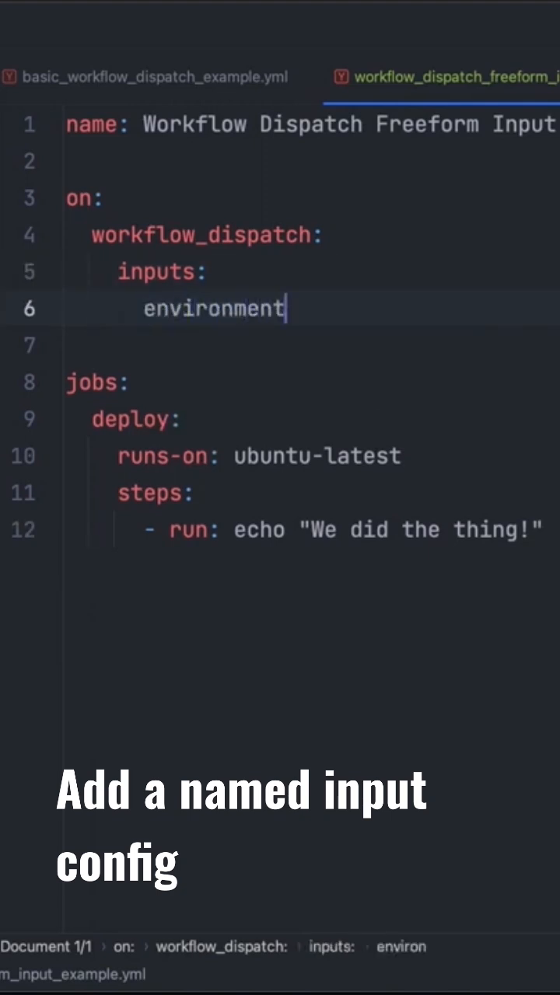
pyautogui.write(':')
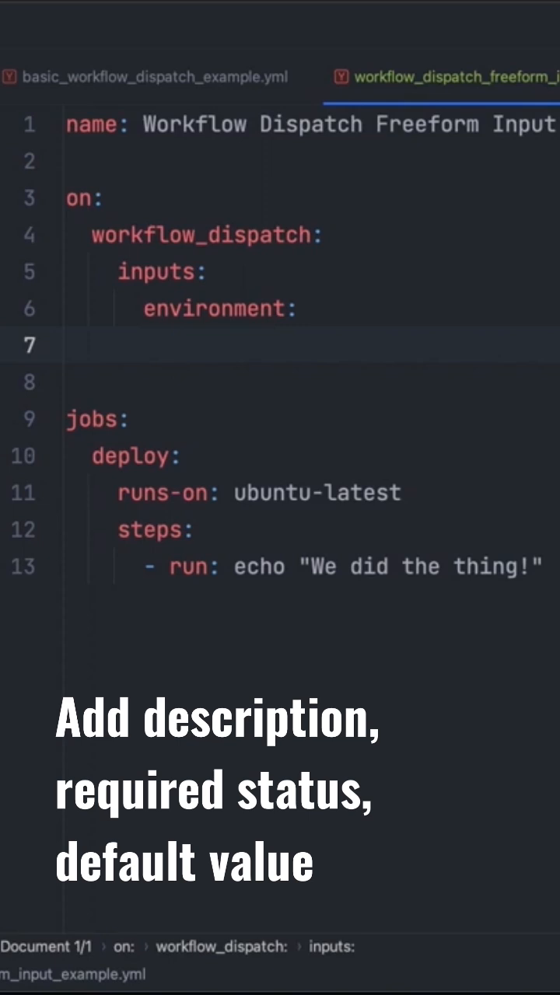
# Give the environment input a description starting 'The environment'.
pyautogui.write('description:')
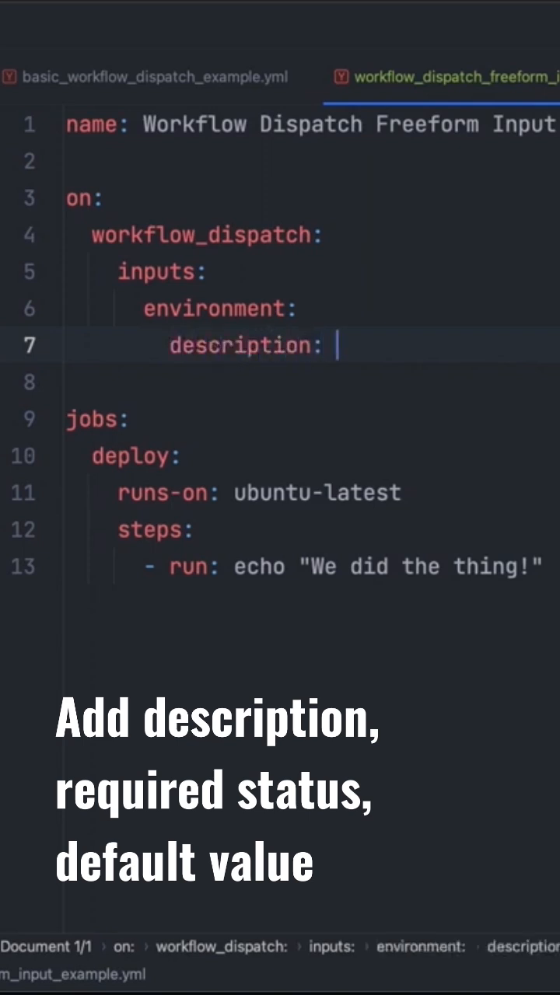
pyautogui.write("'The'")
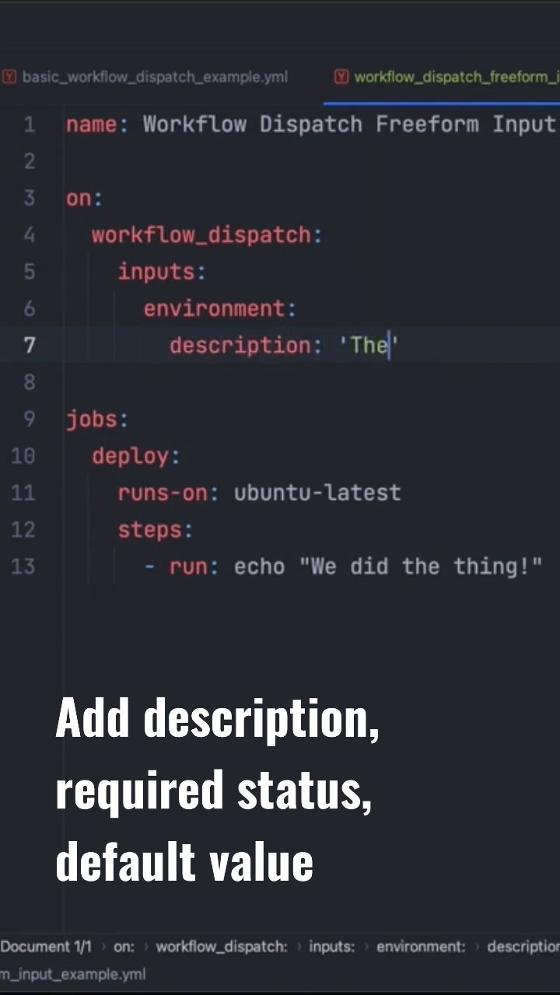
pyautogui.write('envir')
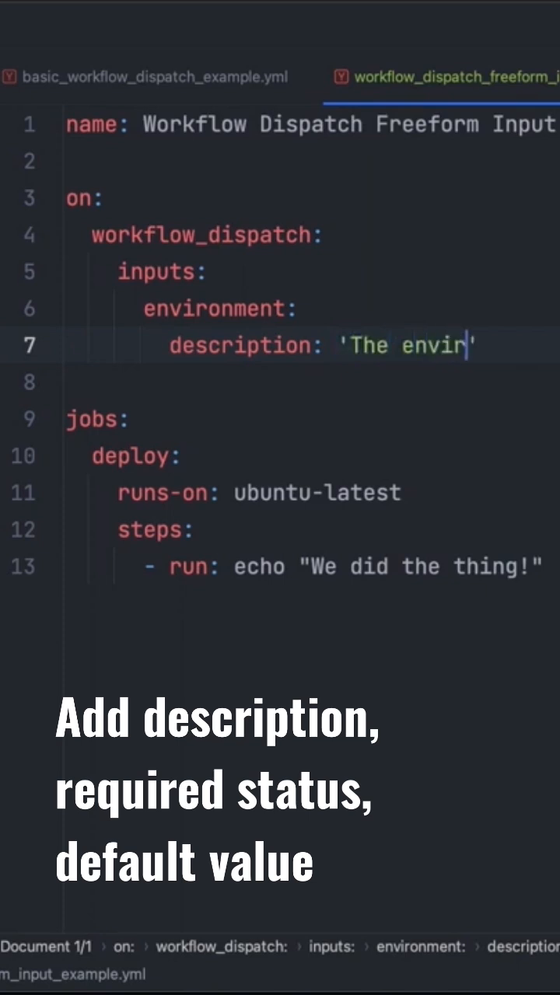
pyautogui.write('onment t')
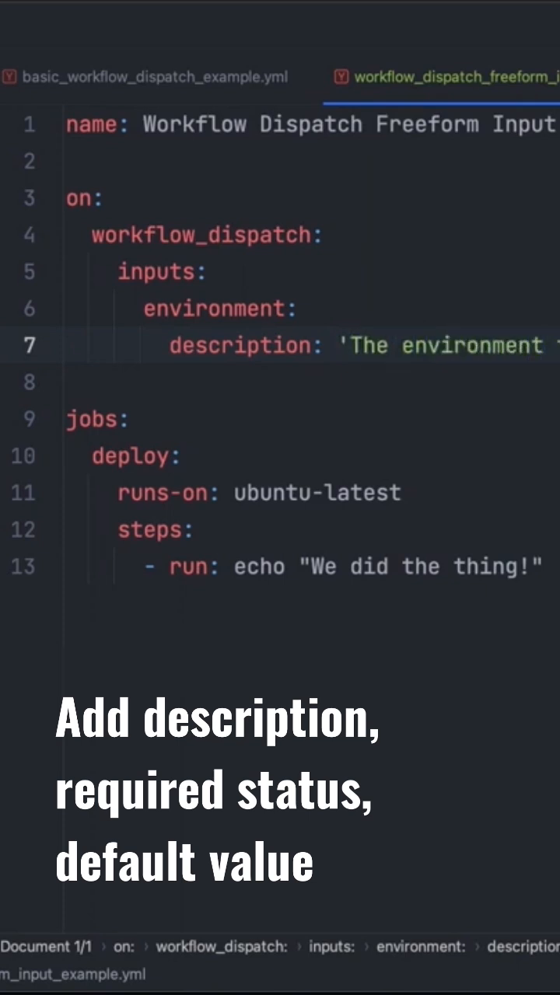
# Set the environment input to required: true with default 'production'.
pyautogui.press('Enter')
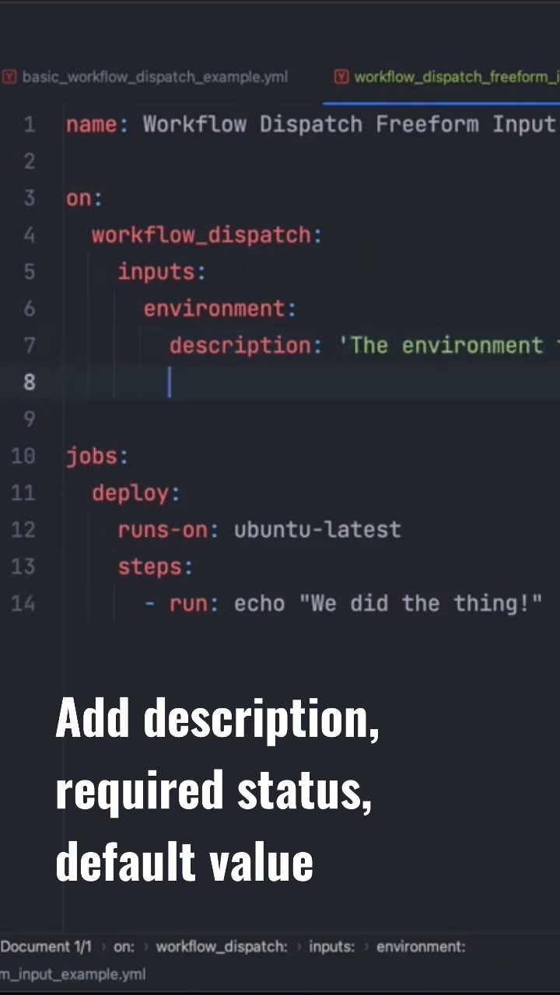
pyautogui.write('required:')
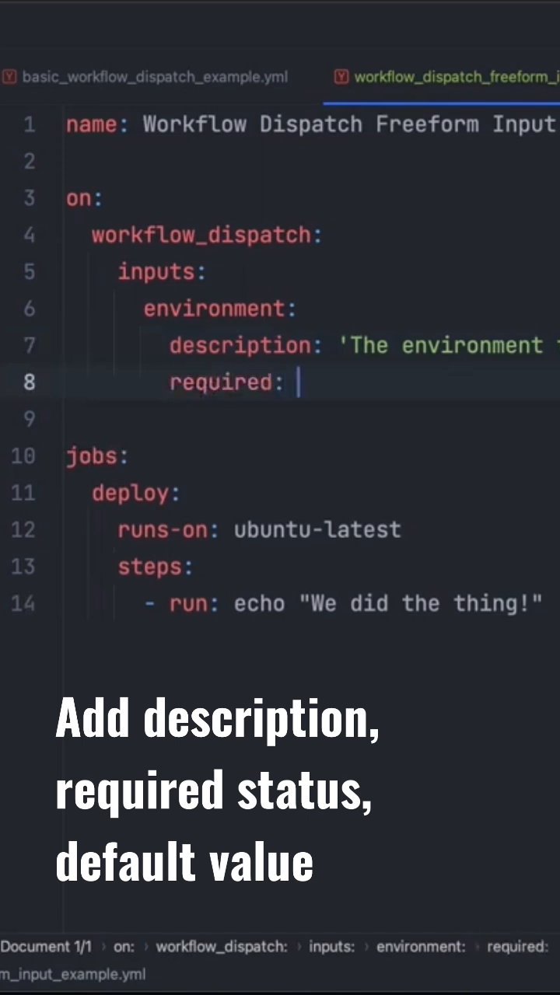
pyautogui.write('true')
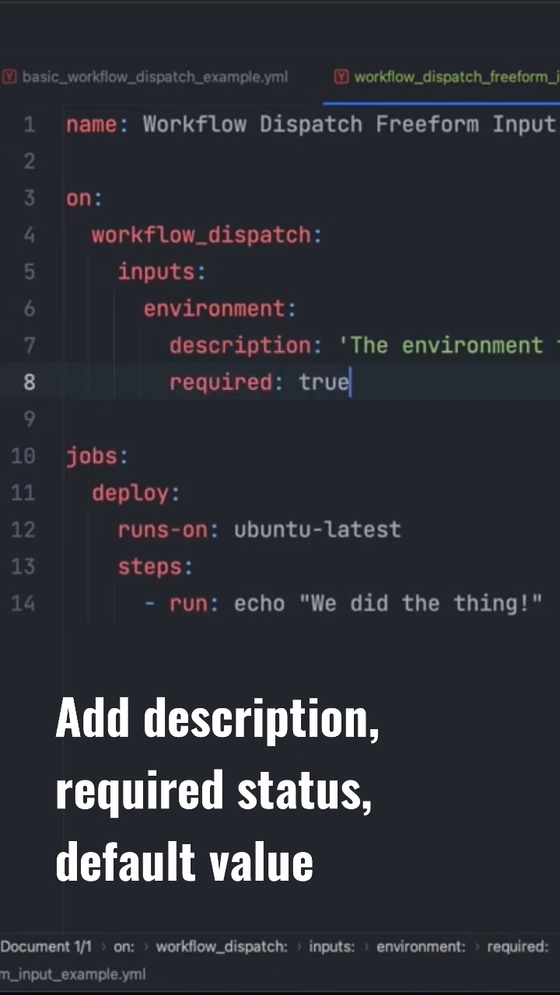
pyautogui.write('default')
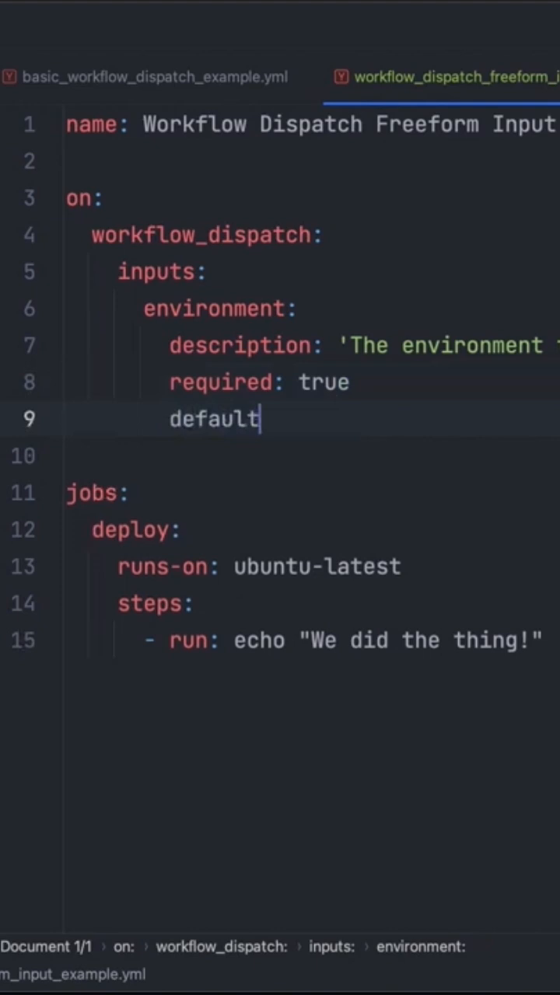
pyautogui.write(": '")
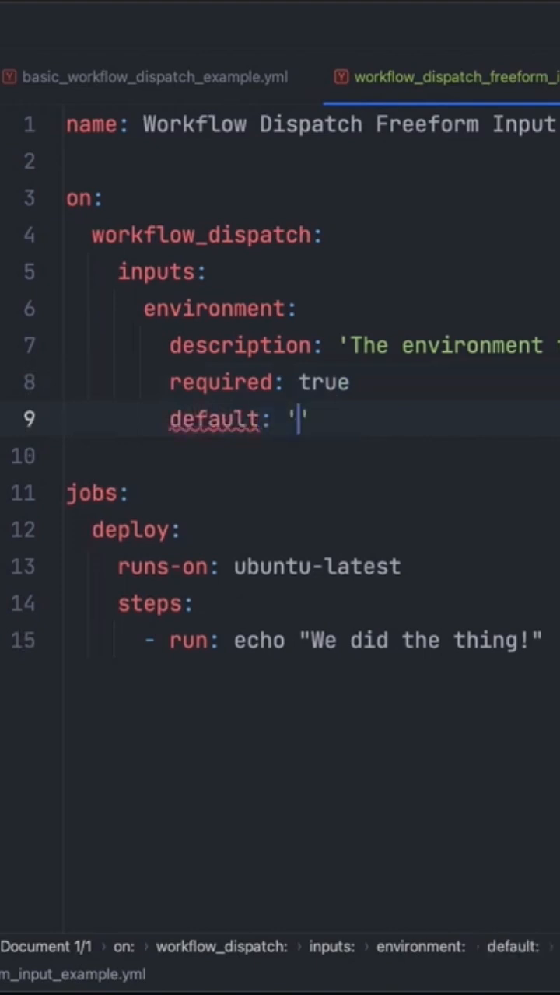
pyautogui.write('production')
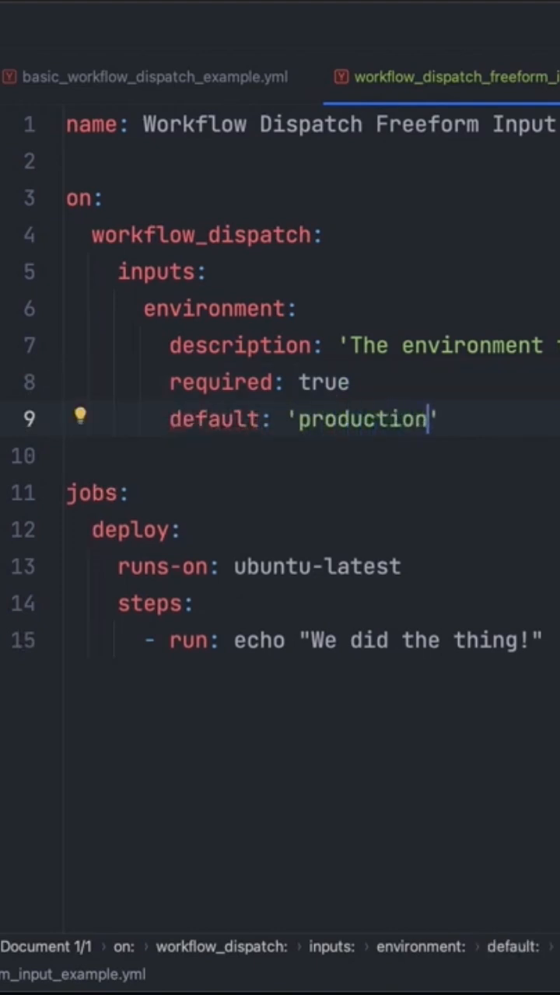